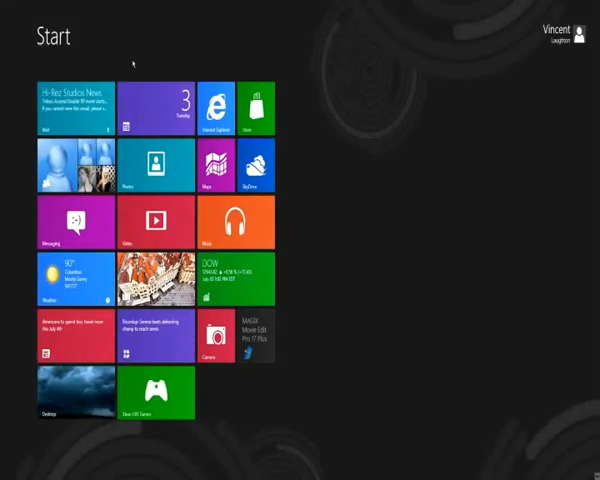
mouse_move(512, 192)
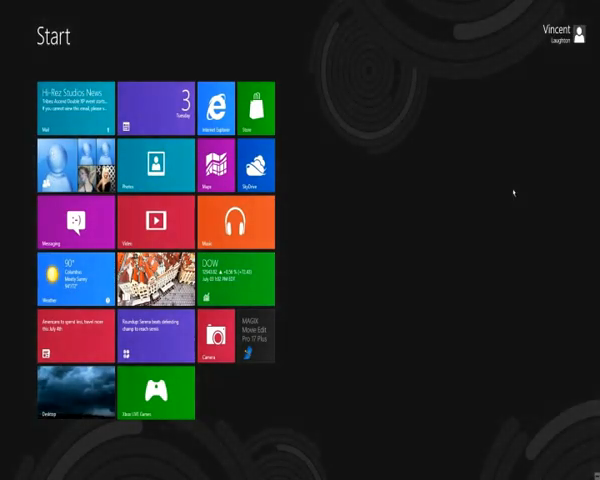
mouse_move(342, 270)
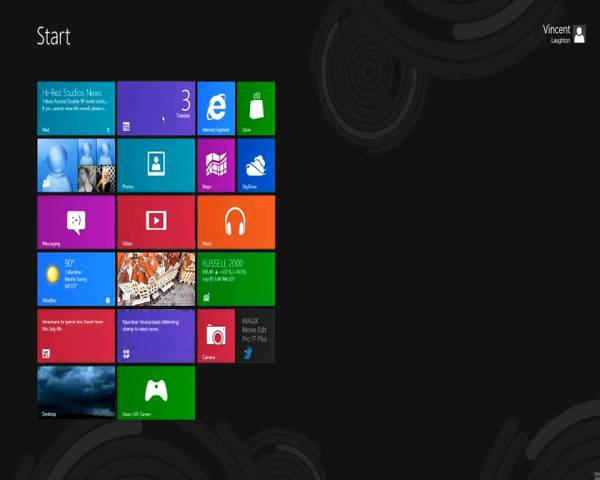
mouse_move(331, 151)
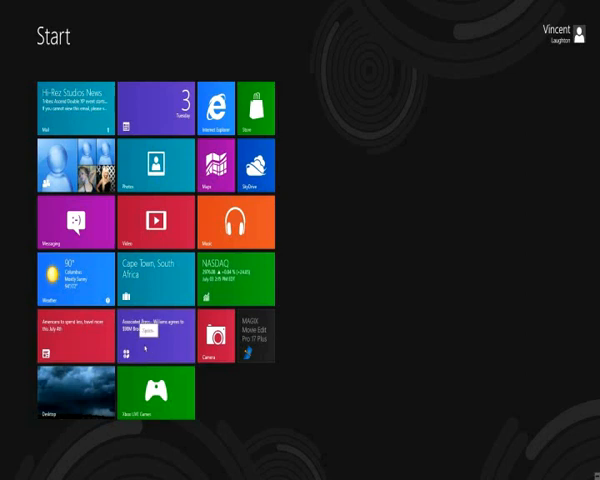
mouse_move(265, 343)
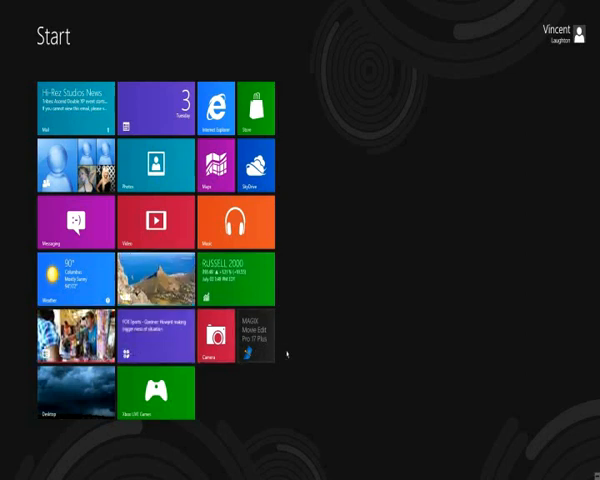
mouse_move(63, 412)
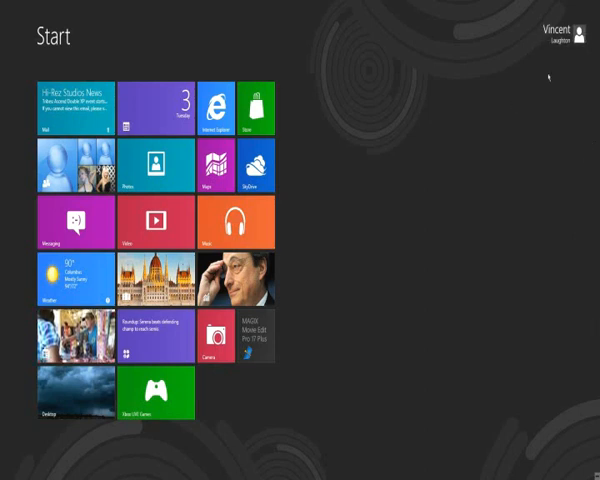
mouse_move(535, 73)
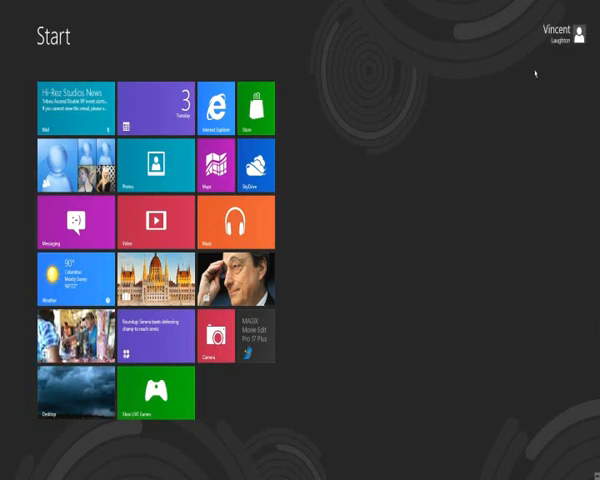
Open the account options at the top of the Start screen
click(553, 27)
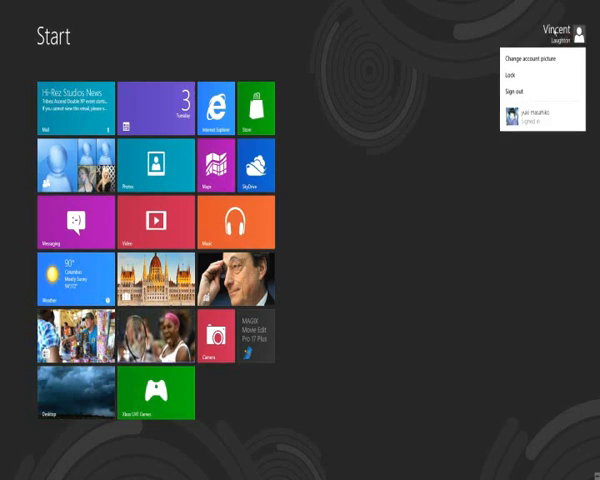
mouse_move(414, 119)
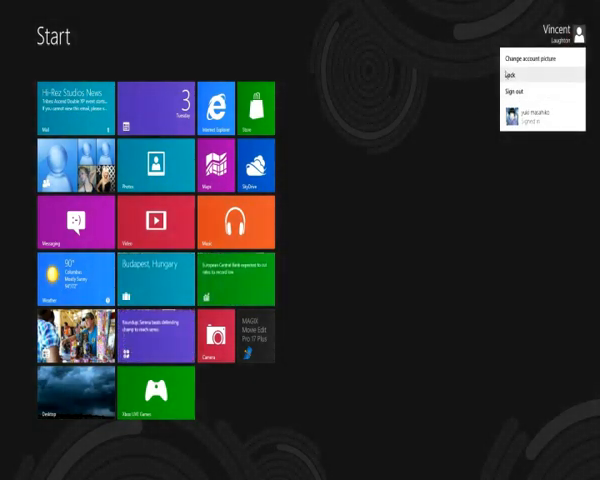
mouse_move(456, 167)
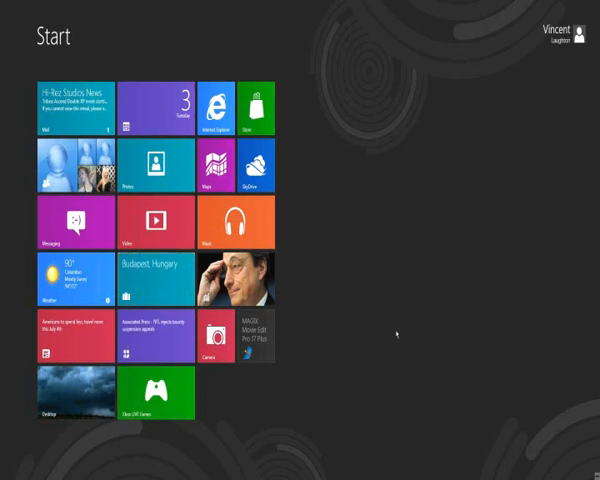
mouse_move(479, 384)
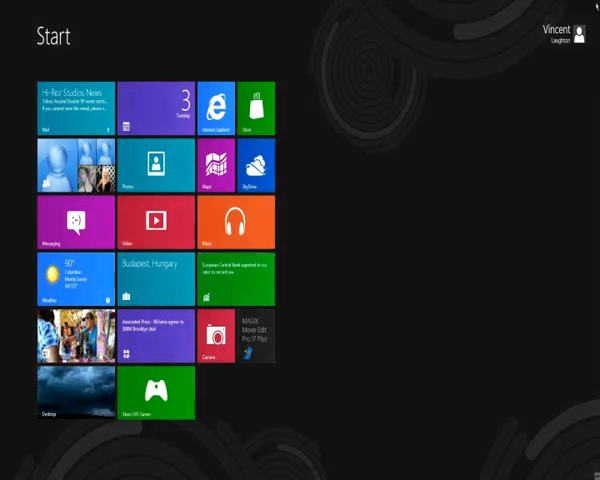
mouse_move(595, 240)
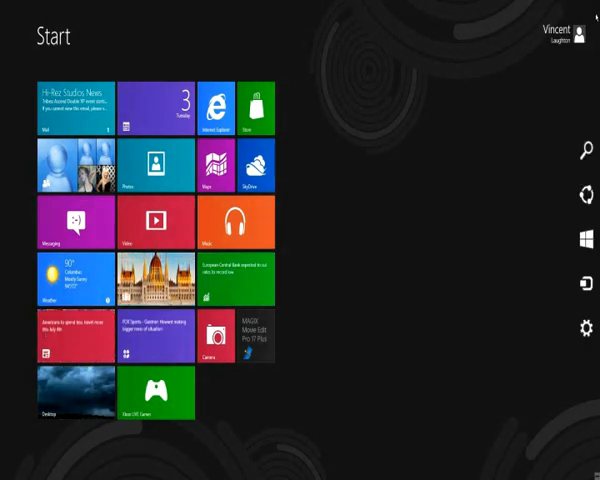
mouse_move(520, 310)
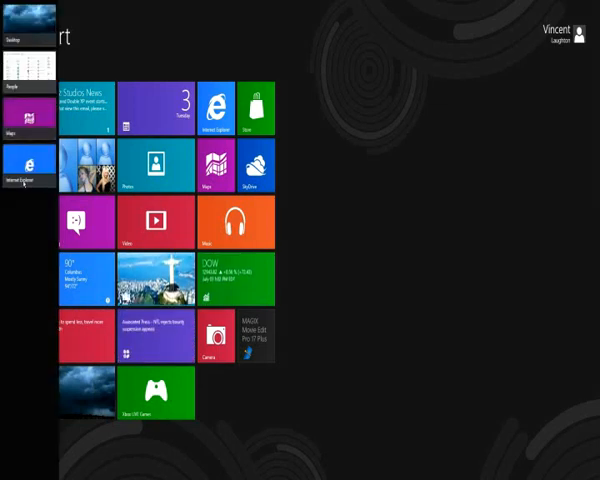
mouse_move(28, 252)
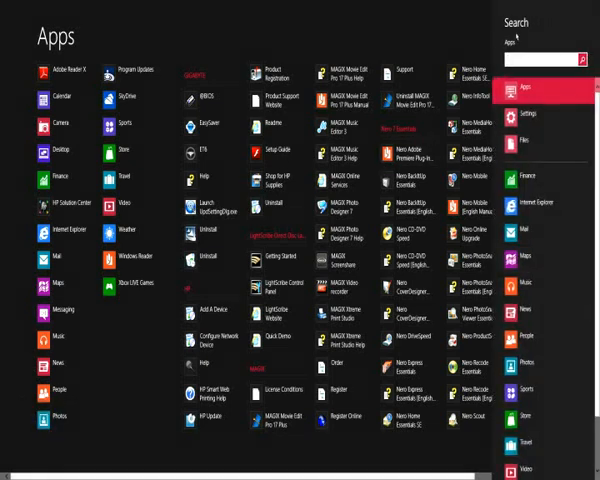
Switch the Search pane scope from Apps to Settings, then to Files
click(526, 116)
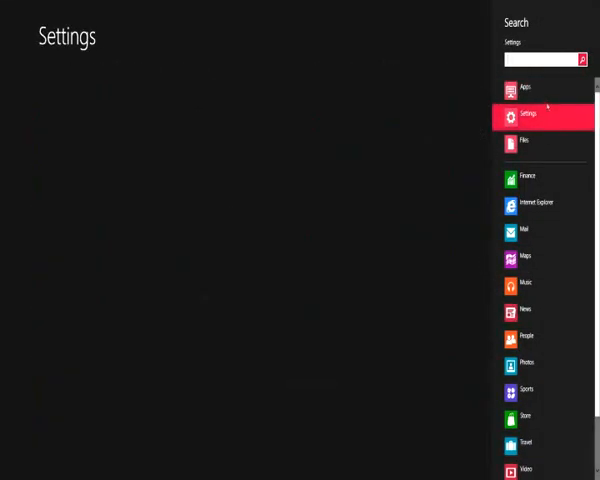
click(525, 140)
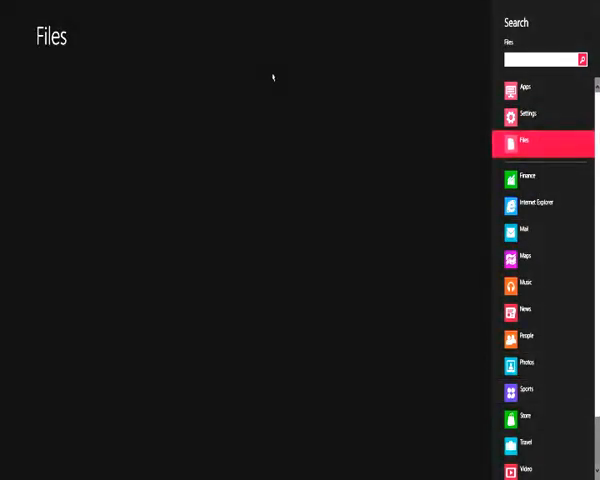
click(538, 90)
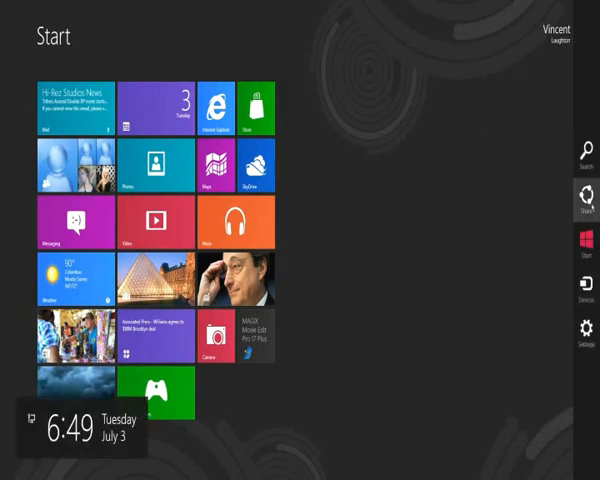
Open the Share charm (nothing to share), then the Devices charm listing Second screen
click(585, 190)
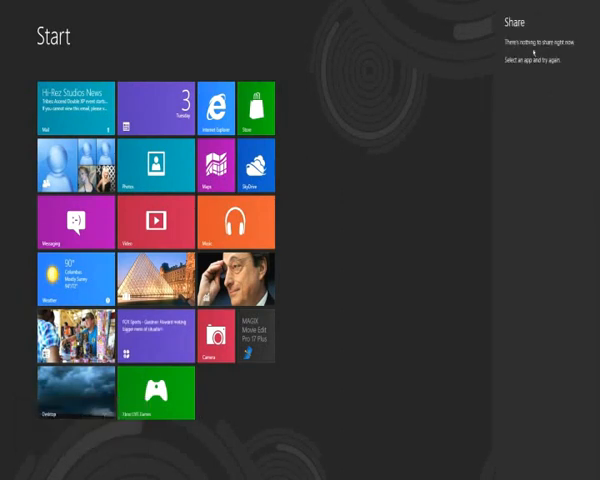
mouse_move(477, 124)
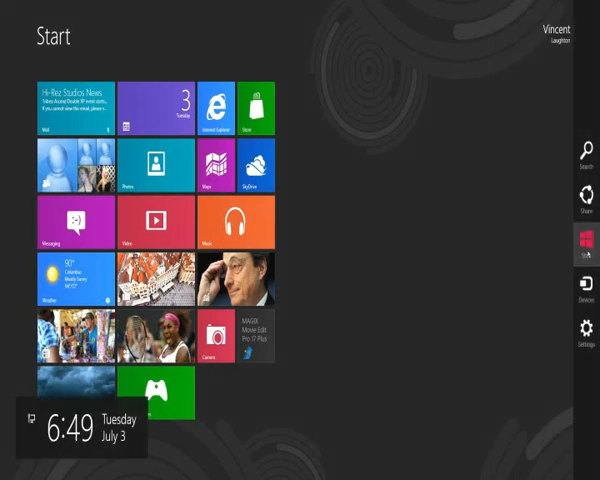
click(583, 290)
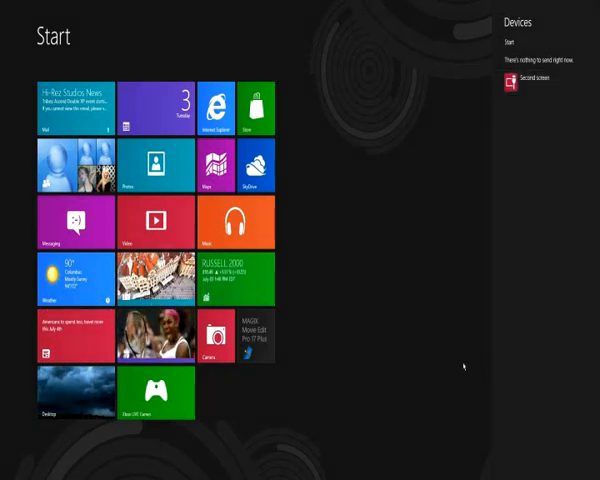
mouse_move(448, 182)
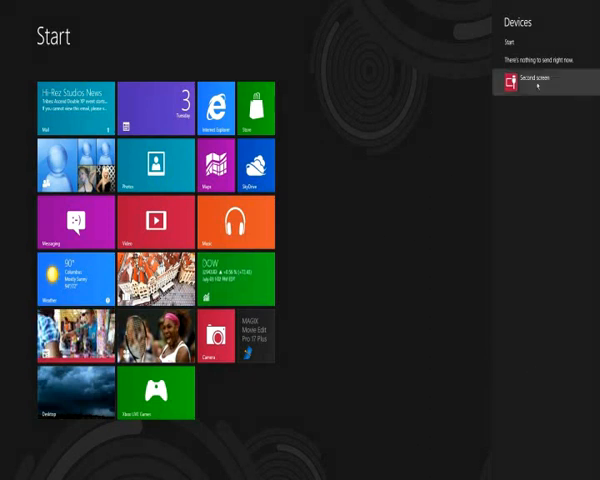
mouse_move(425, 328)
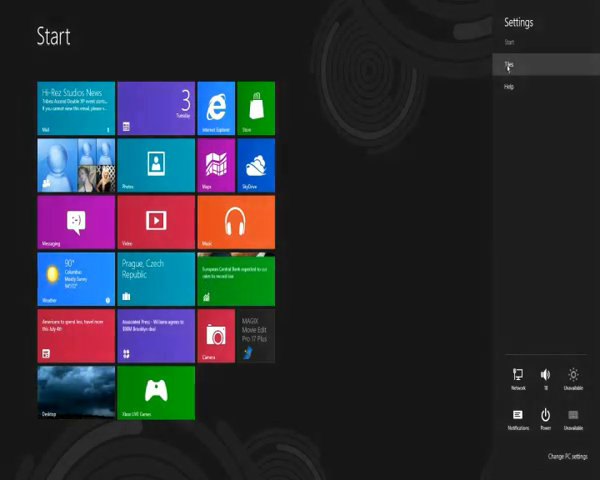
Open the Settings charm from Start, showing Tiles, Help, network, volume and power controls
click(520, 68)
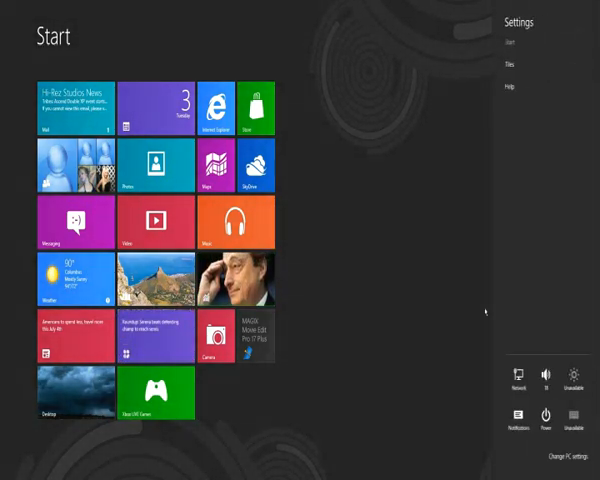
click(545, 375)
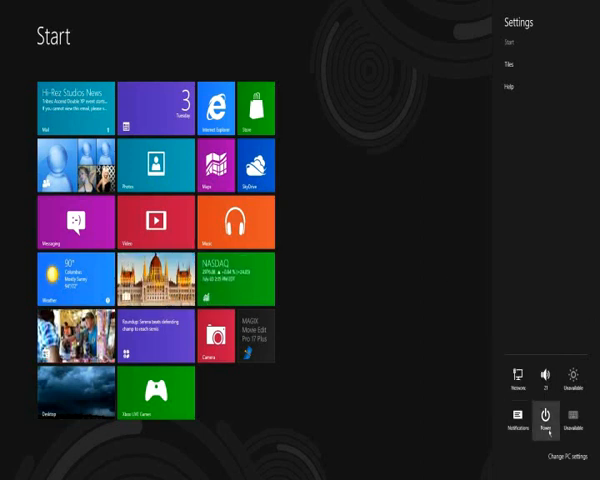
click(544, 413)
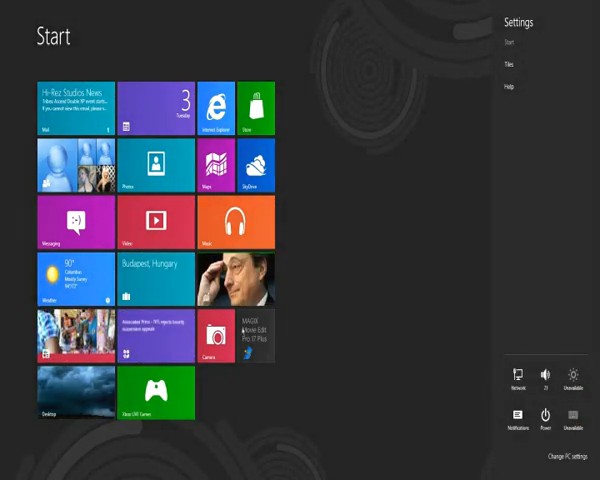
mouse_move(563, 453)
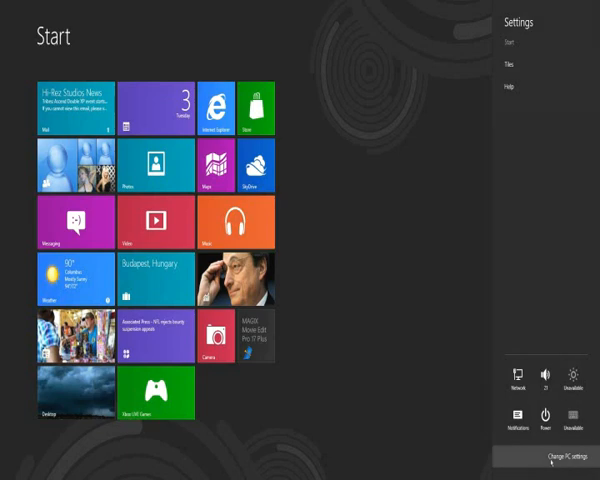
Open full PC settings and go to Personalize > Lock screen apps
click(560, 456)
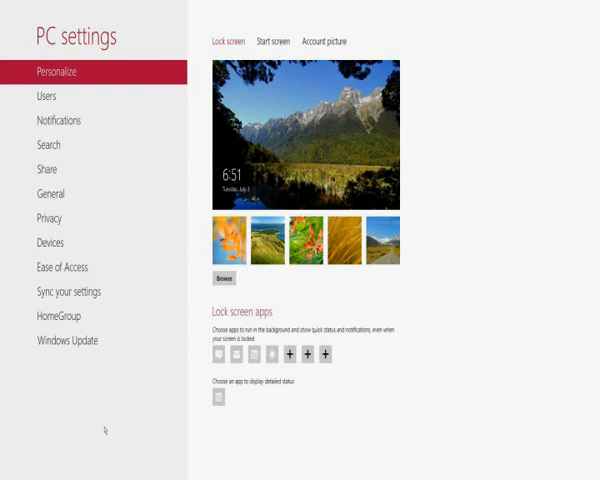
mouse_move(50, 100)
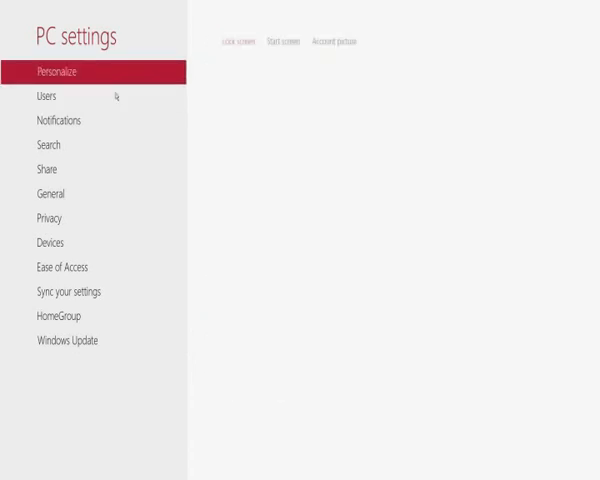
click(57, 70)
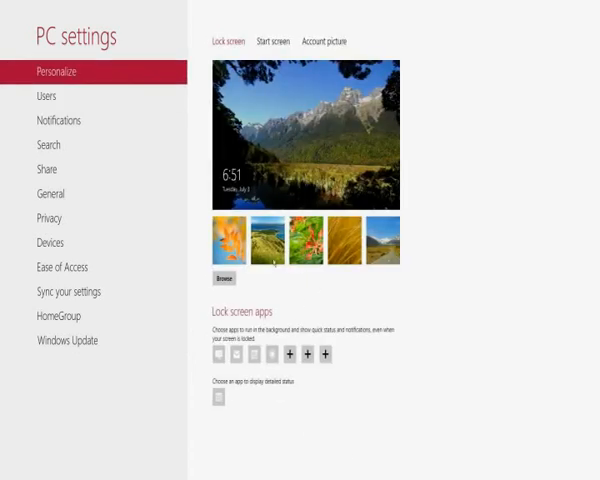
click(303, 229)
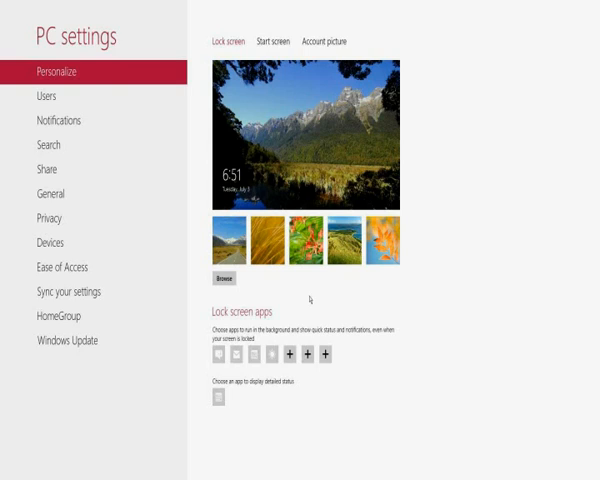
mouse_move(272, 357)
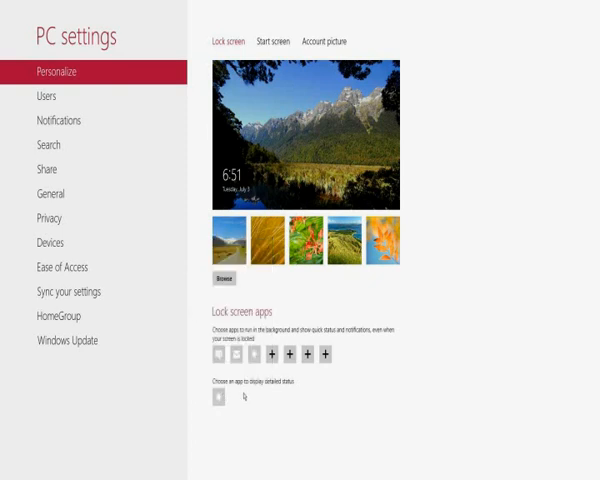
mouse_move(198, 407)
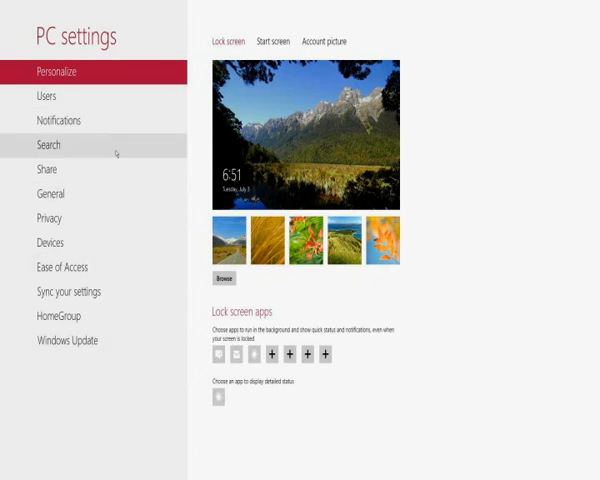
View Users, then turn Calendar notifications off and back on in Notifications
click(45, 96)
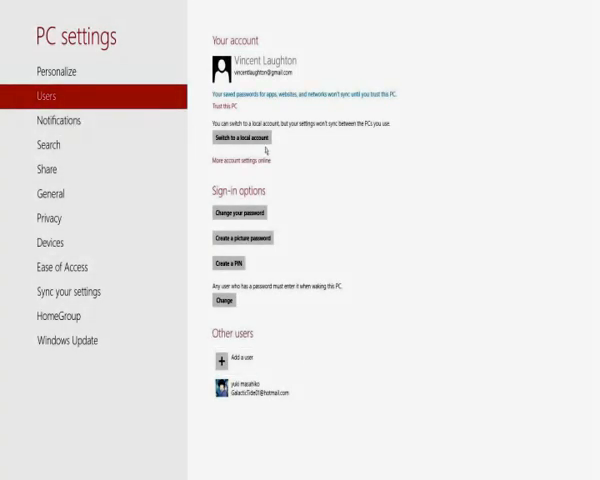
click(59, 120)
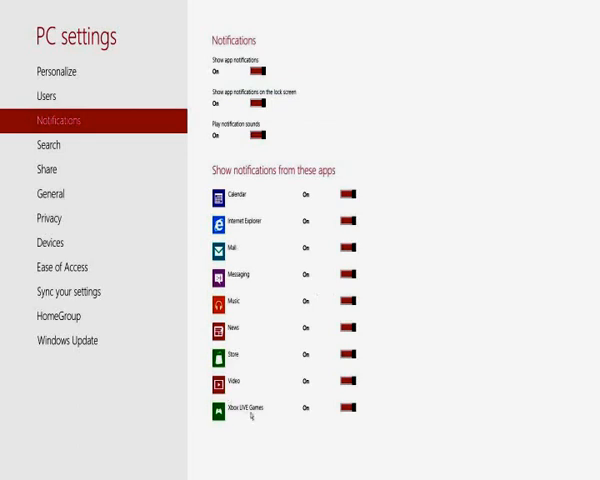
mouse_move(357, 197)
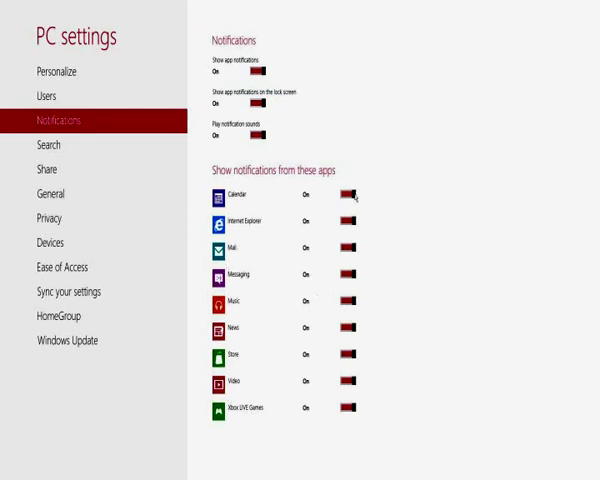
click(351, 195)
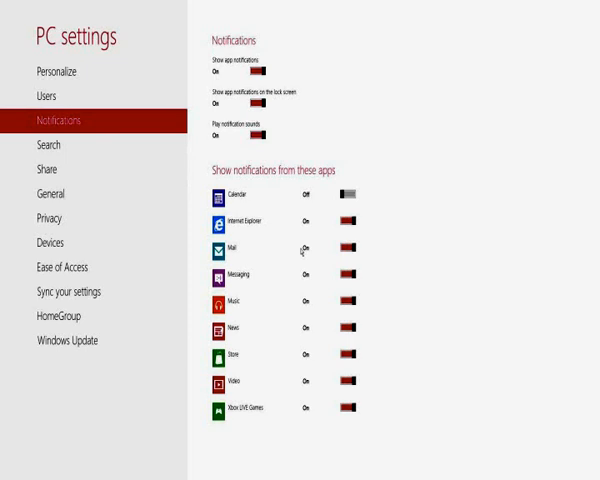
click(348, 248)
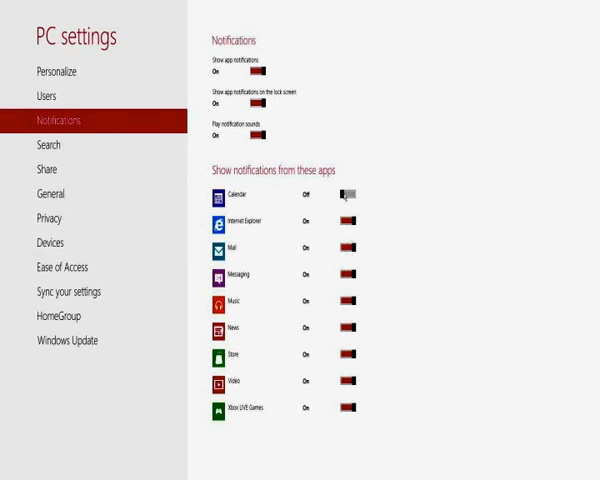
click(349, 194)
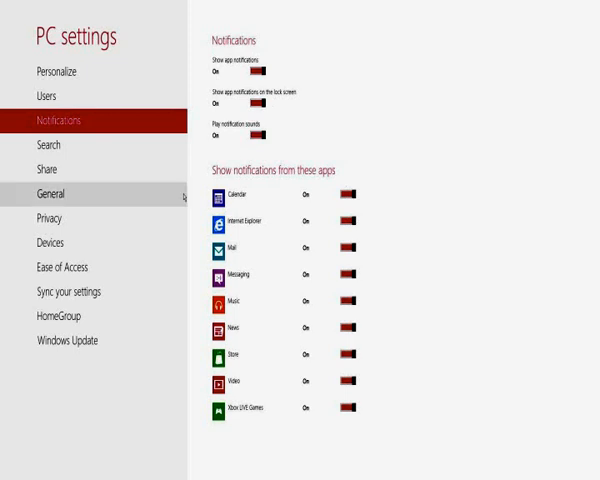
Browse the Search settings and finish on the Share page
click(40, 146)
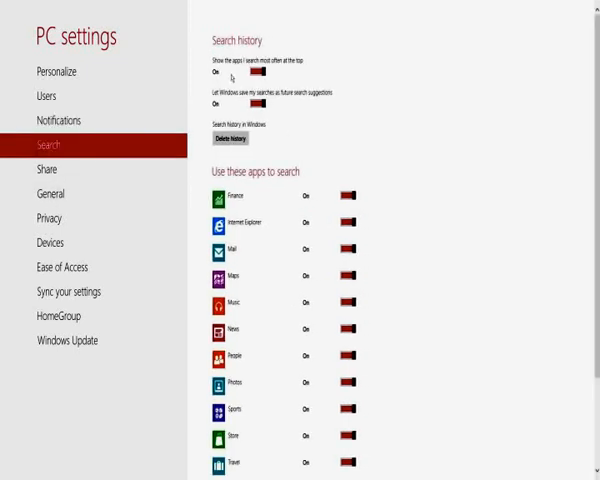
scroll(down, 3)
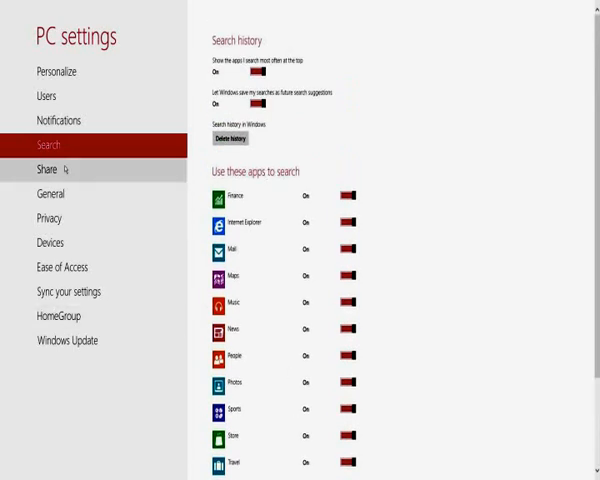
click(35, 169)
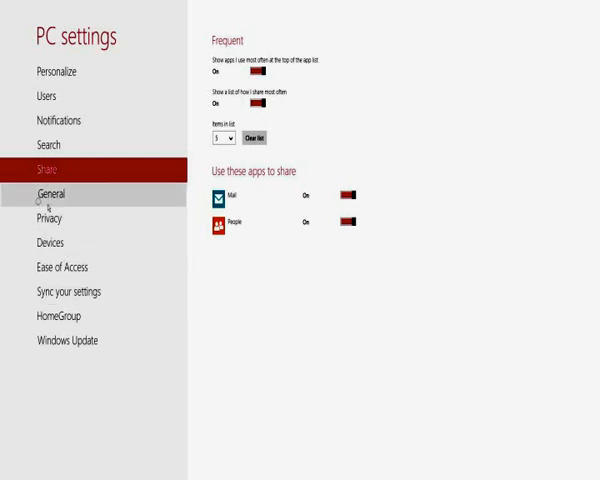
In General settings, choose (UTC-05:00) Eastern Time (US & Canada) from the time zone list
click(52, 194)
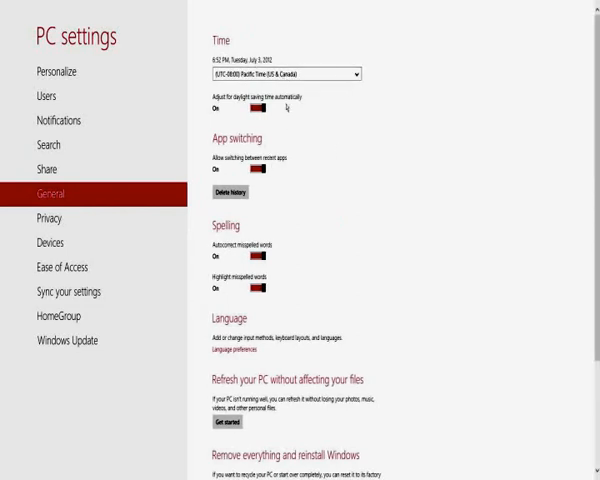
click(285, 74)
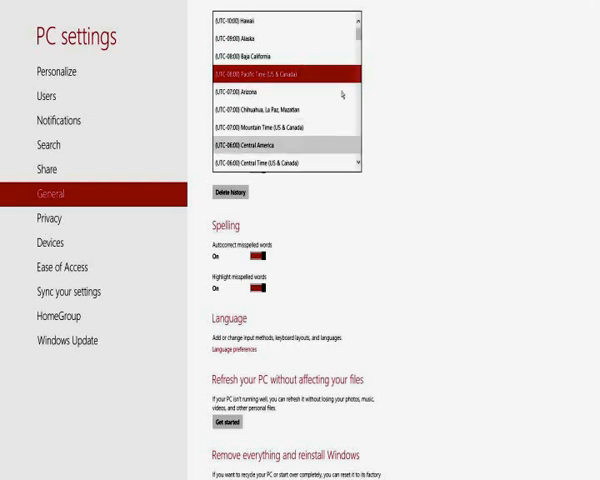
scroll(down, 3)
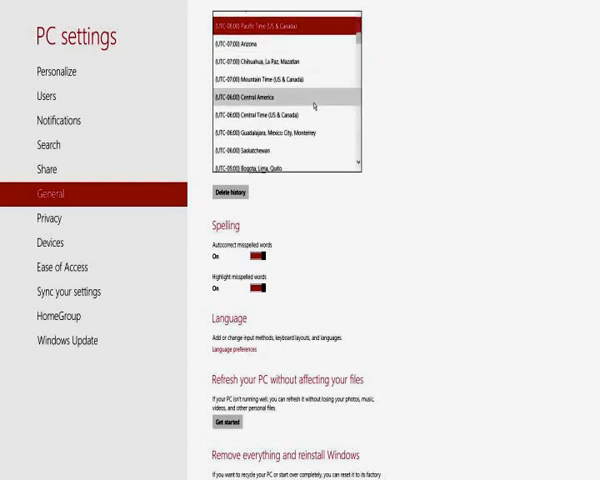
scroll(down, 3)
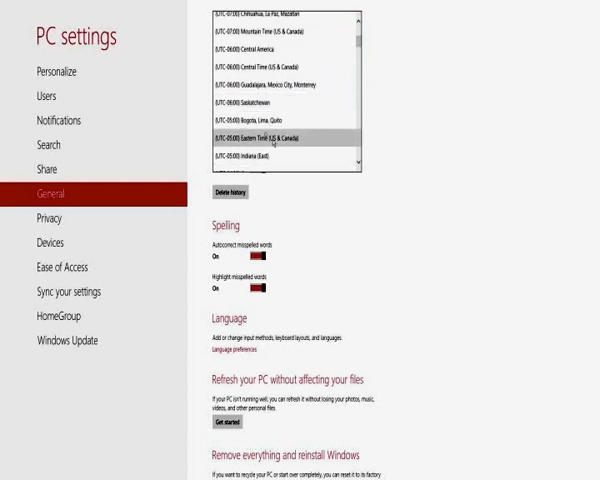
click(272, 138)
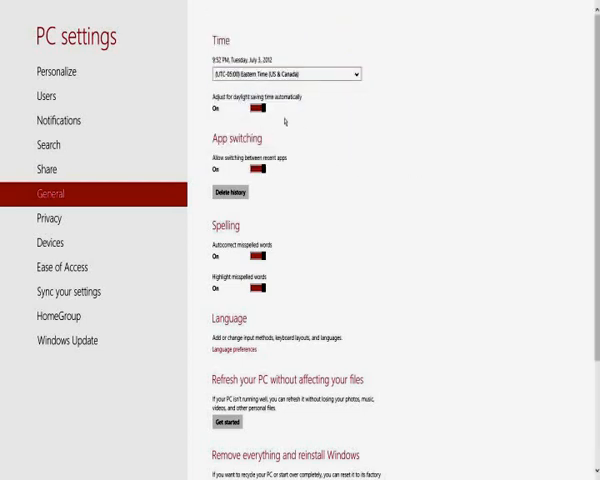
mouse_move(152, 227)
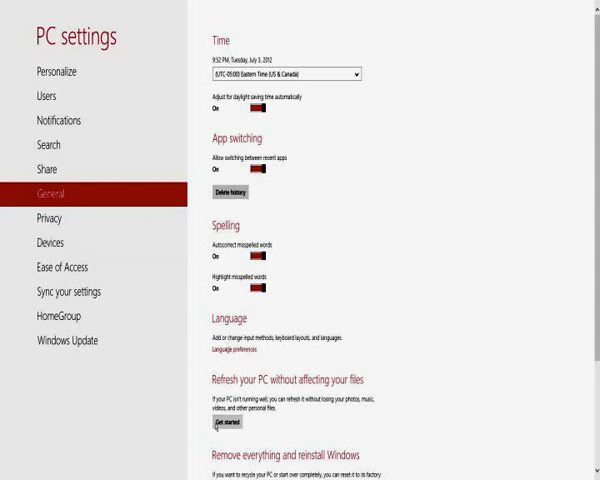
Step through Privacy, Devices, Ease of Access, Sync, HomeGroup and Windows Update pages
click(46, 217)
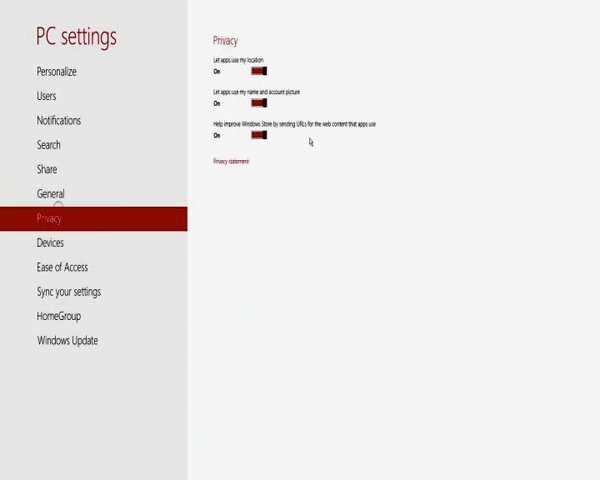
click(48, 242)
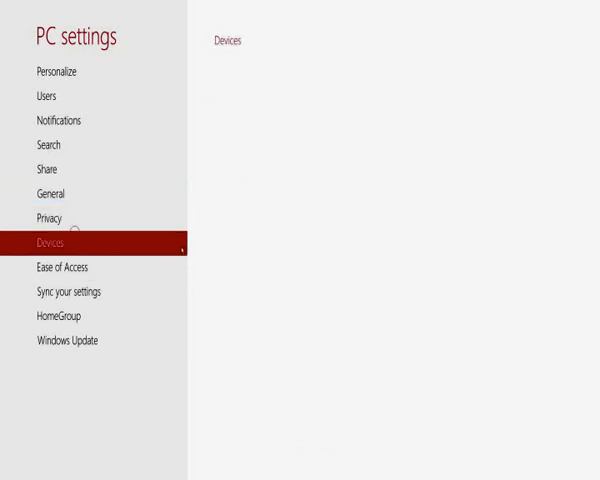
click(51, 243)
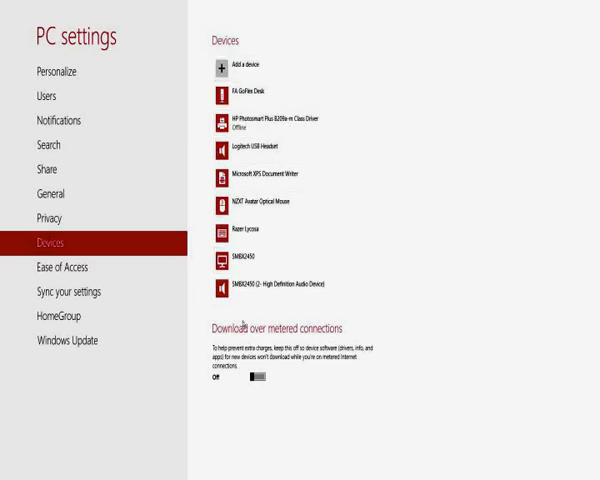
click(47, 266)
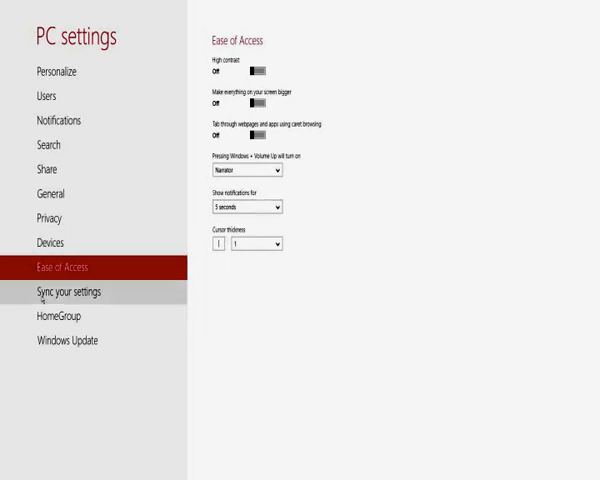
click(66, 291)
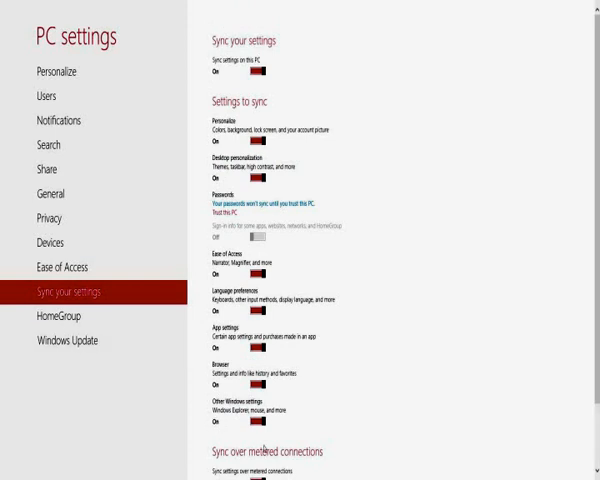
click(61, 316)
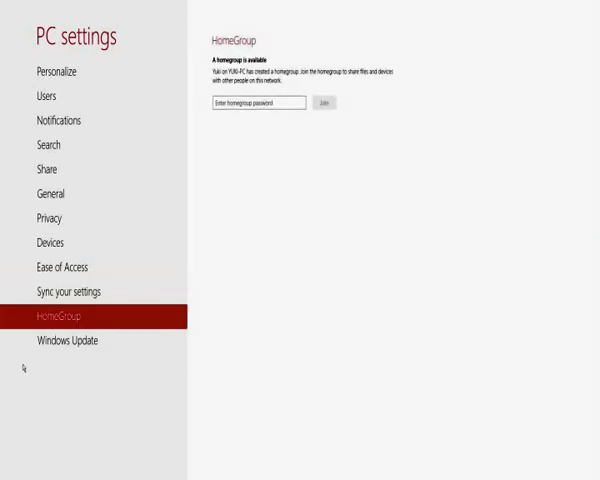
click(68, 340)
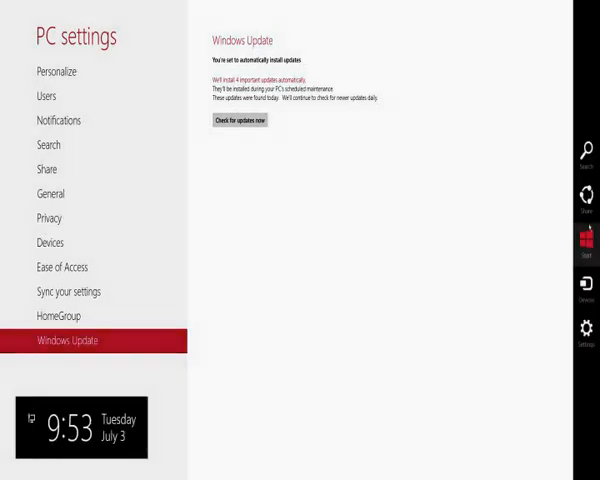
Go back to the Start screen using the Start charm
click(590, 242)
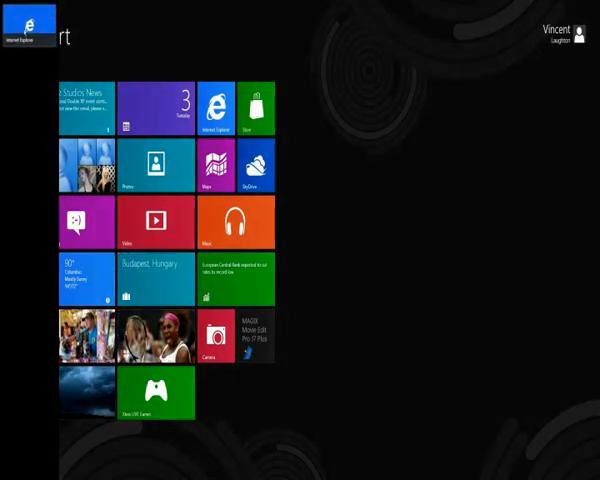
click(216, 105)
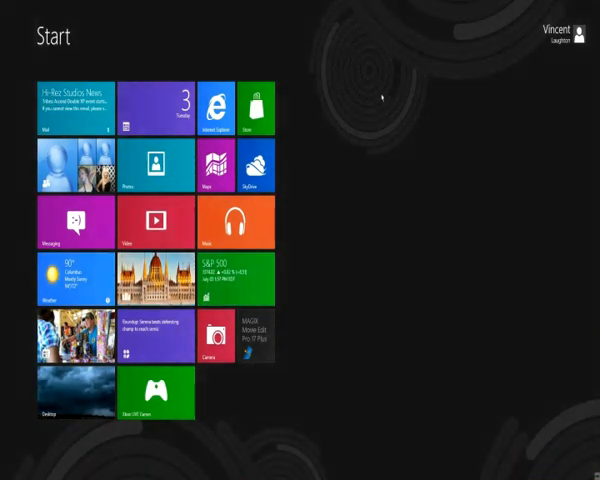
mouse_move(373, 126)
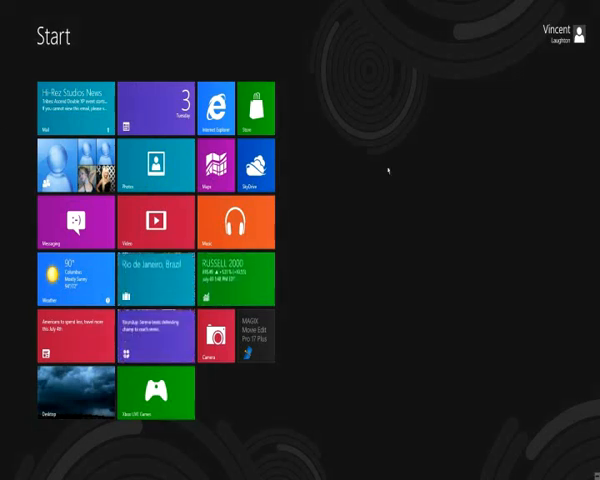
mouse_move(424, 207)
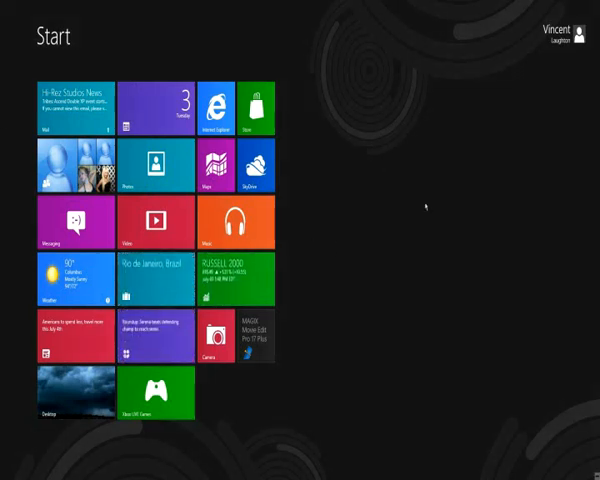